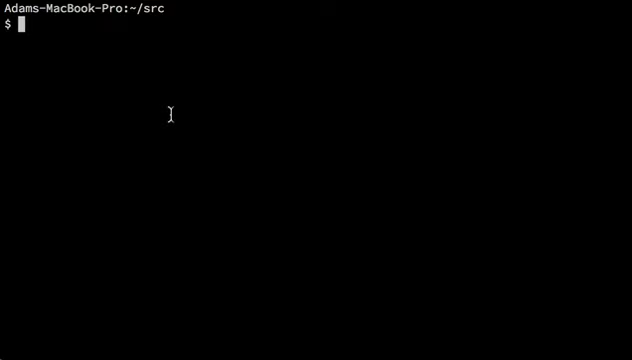
{"action": "mouse_move", "coordinate": [155, 67]}
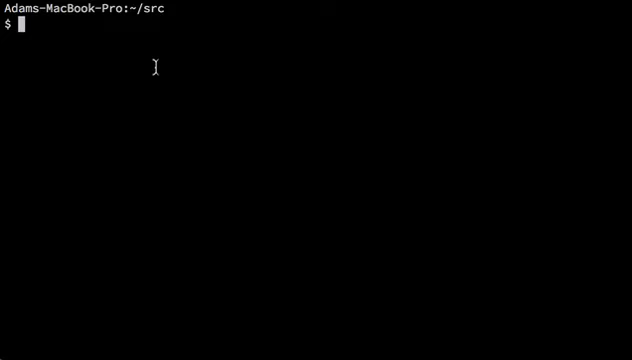
Check the installed Ruby, Rails, Bundler, Git and Heroku CLI versions
{"action": "type", "text": "ruby"}
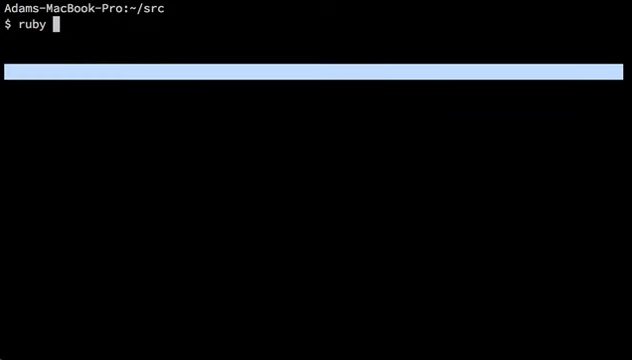
{"action": "type", "text": "-v"}
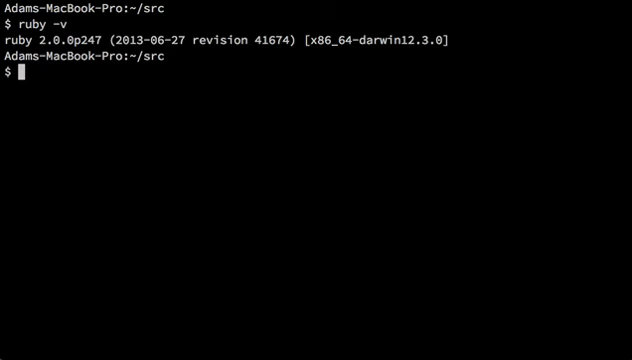
{"action": "type", "text": "rails -v"}
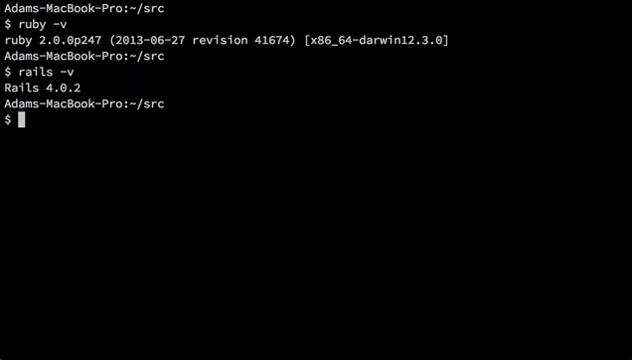
{"action": "type", "text": "bundle -v"}
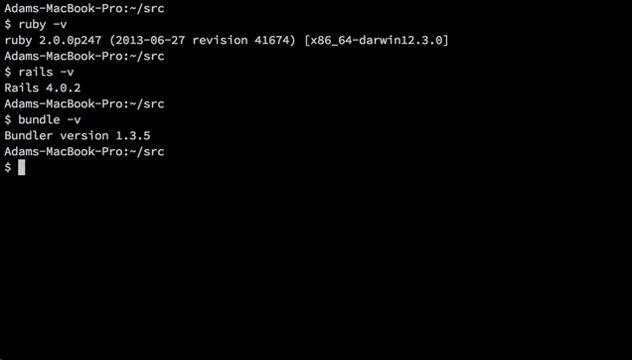
{"action": "type", "text": "git --version"}
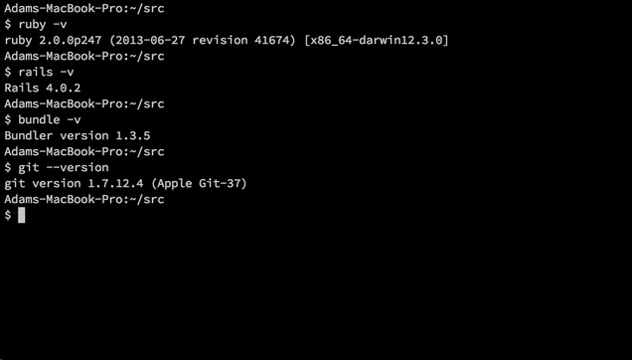
{"action": "type", "text": "her"}
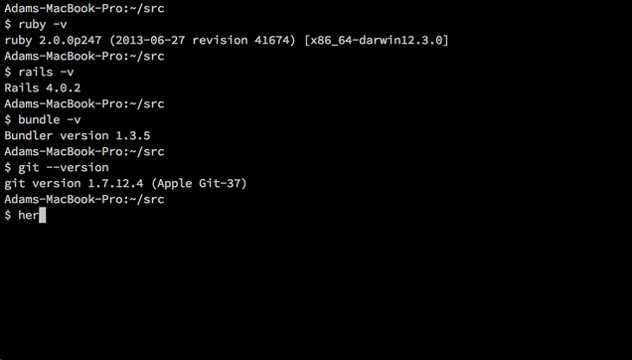
{"action": "type", "text": "oku --"}
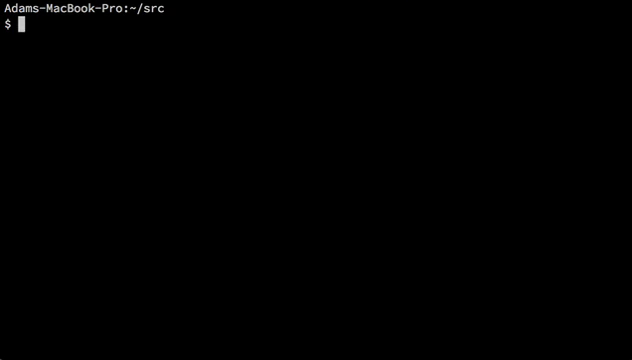
Generate the MySiteName Rails app and change into the MySiteName/ folder
{"action": "type", "text": "rails new M"}
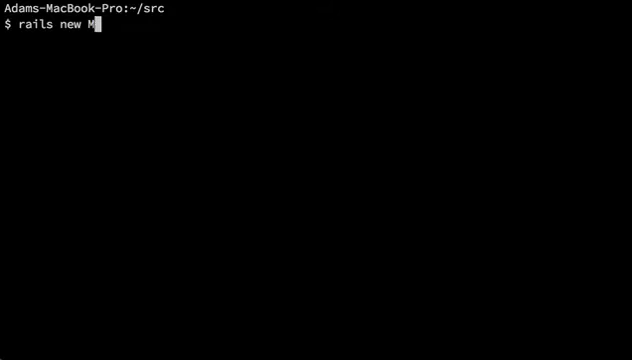
{"action": "type", "text": "ySiteName"}
{"action": "type", "text": "cd"}
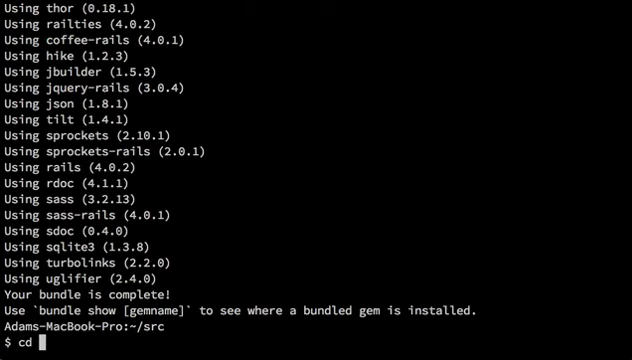
{"action": "type", "text": "MySiteName/"}
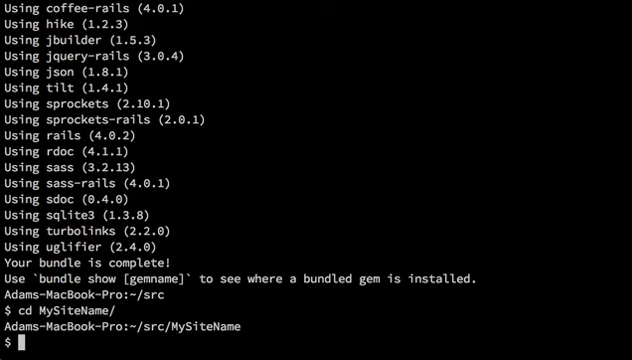
Initialize a Git repository and commit all files as 'Initial commit'
{"action": "type", "text": "git init"}
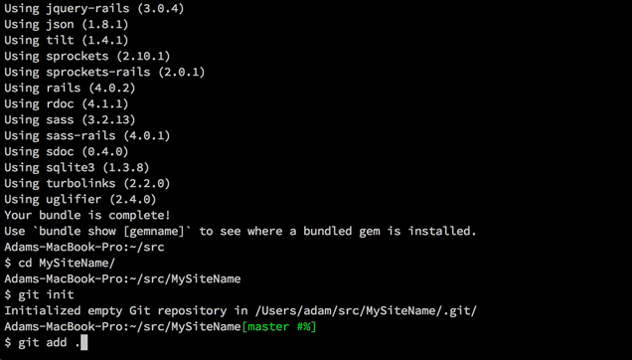
{"action": "type", "text": "git commit"}
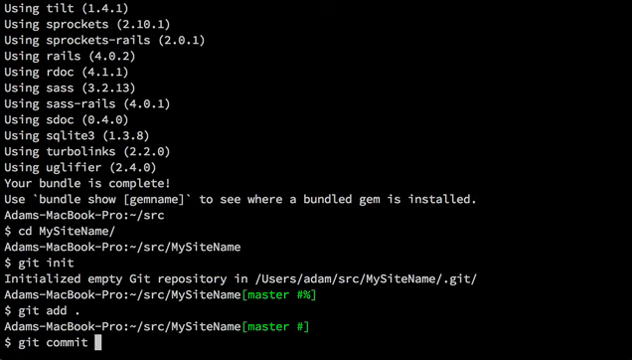
{"action": "type", "text": "-m \"Initial commit"}
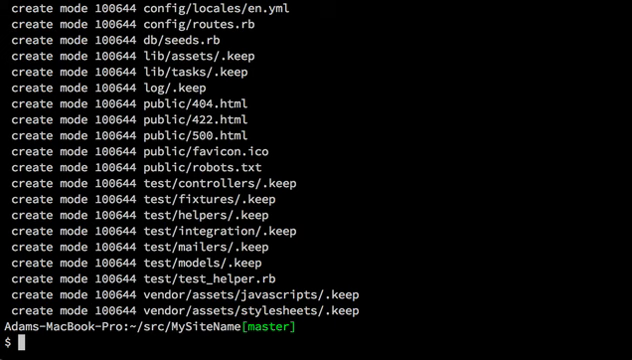
{"action": "mouse_move", "coordinate": [333, 224]}
{"action": "type", "text": "vim"}
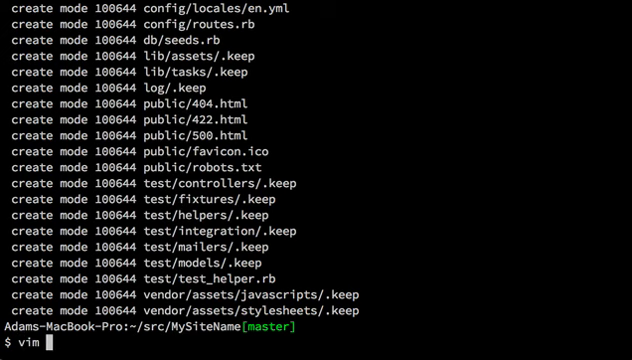
Wrap sqlite3 in a :development group and add gem 'pg' under :production in Gemfile
{"action": "type", "text": "Gemfile"}
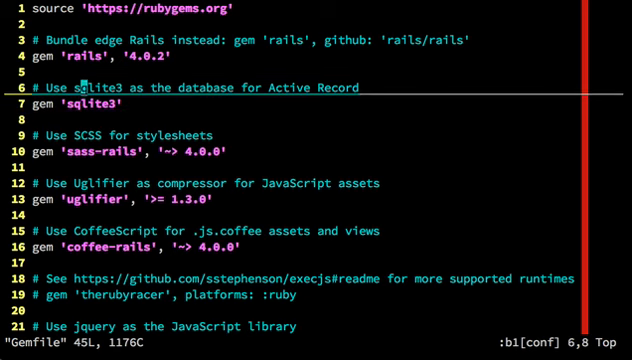
{"action": "type", "text": "grou"}
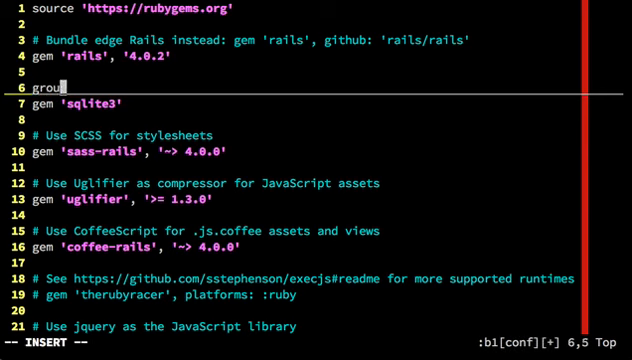
{"action": "type", "text": ":development"}
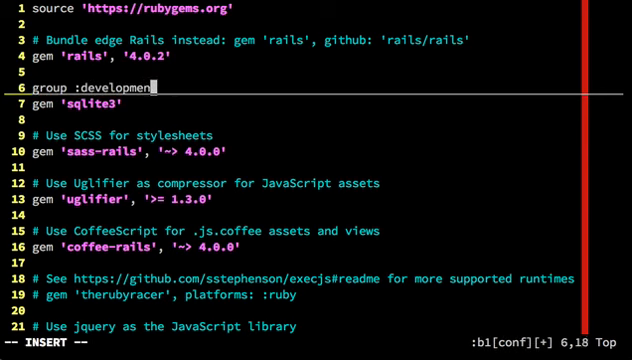
{"action": "type", "text": "do"}
{"action": "type", "text": "end"}
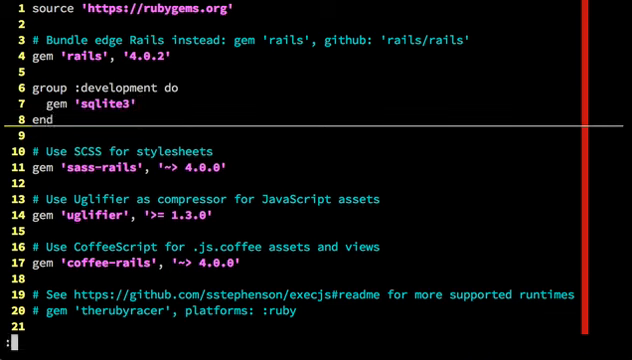
{"action": "key", "text": "i"}
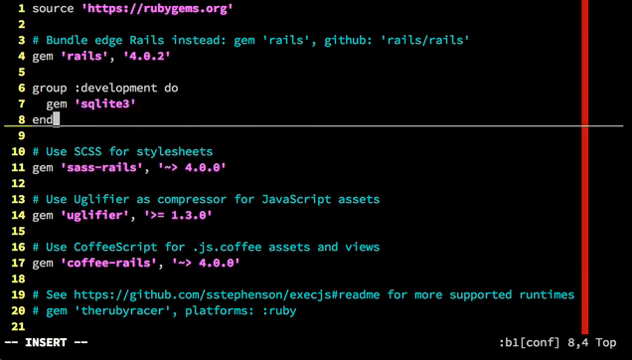
{"action": "type", "text": "group :production do"}
{"action": "type", "text": "gem"}
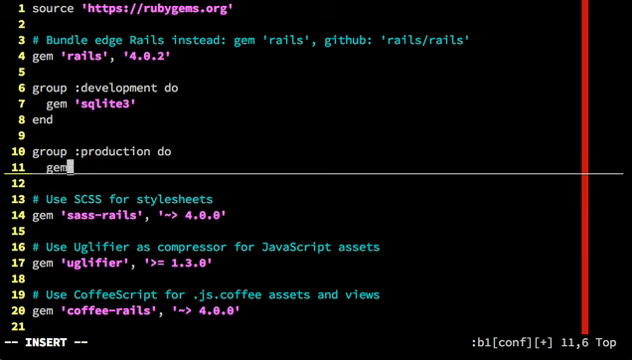
{"action": "type", "text": "'pg'"}
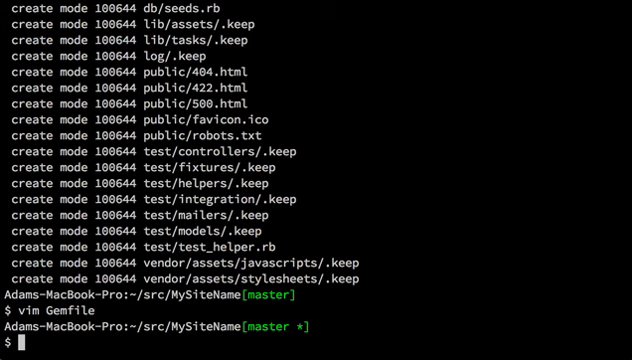
Install the updated gems including pg and review the Gemfile and Gemfile.lock changes
{"action": "type", "text": "bundle"}
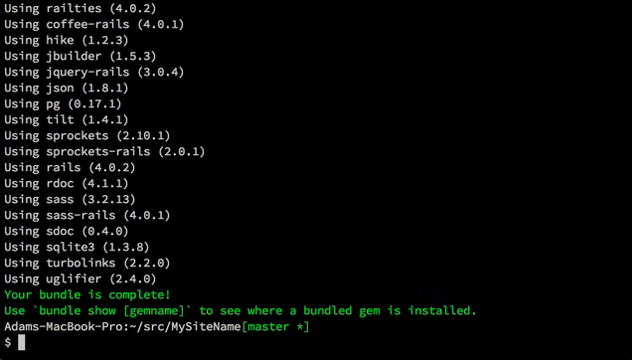
{"action": "type", "text": "git status"}
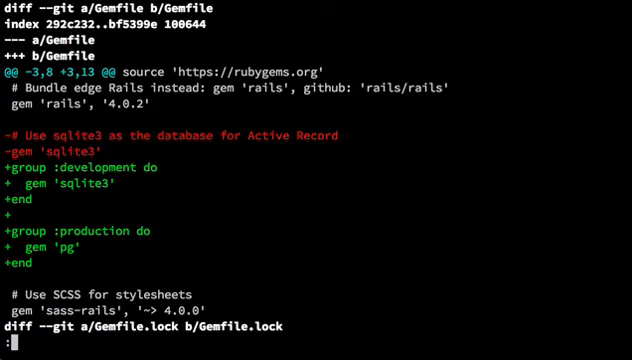
{"action": "scroll", "scroll_direction": "down", "scroll_amount": 3}
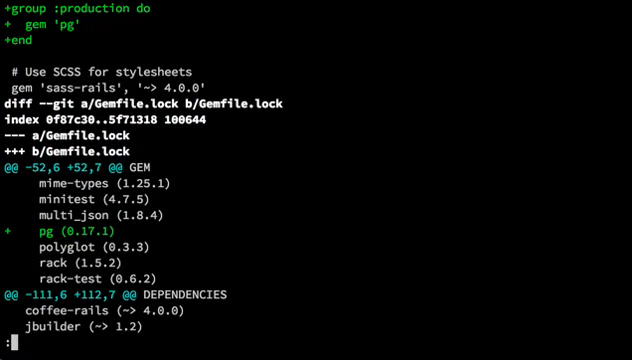
{"action": "scroll", "scroll_direction": "down", "scroll_amount": 3}
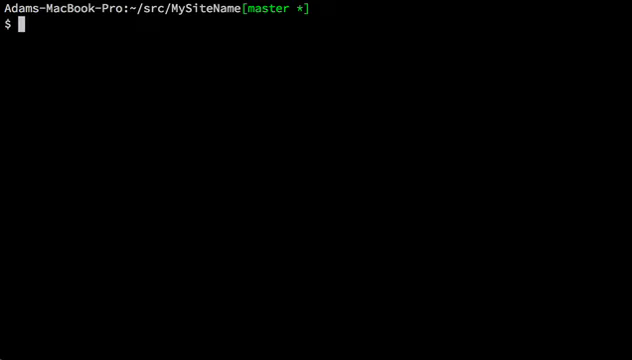
{"action": "mouse_move", "coordinate": [338, 168]}
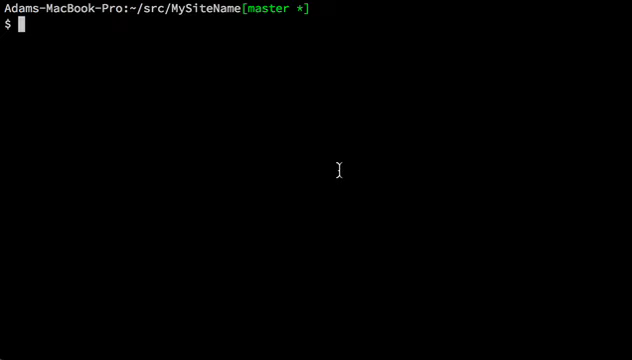
List the available generators with bundle exec rails generate --help
{"action": "type", "text": "bundle exec rails gen"}
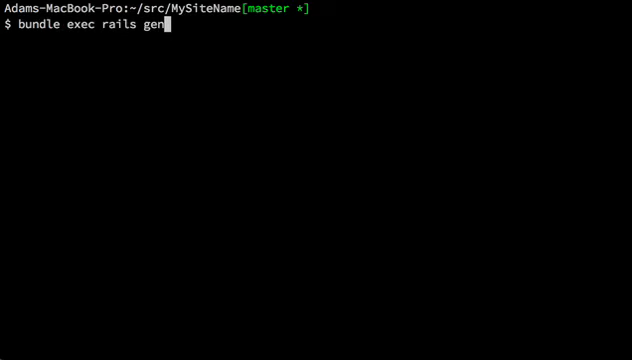
{"action": "type", "text": "erate"}
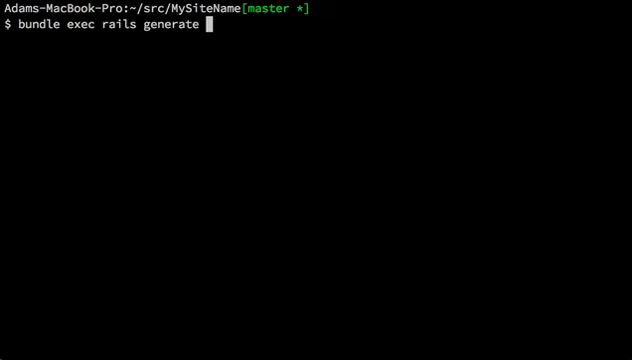
{"action": "type", "text": "--hel"}
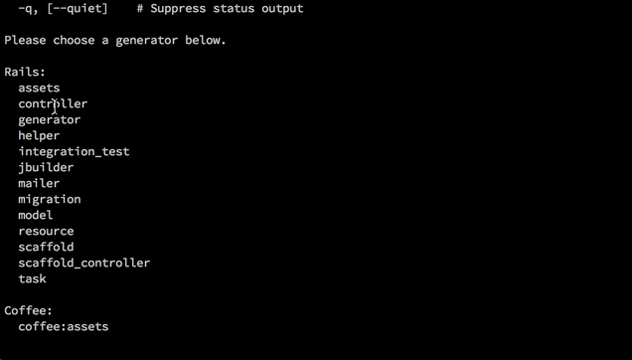
{"action": "mouse_move", "coordinate": [52, 186]}
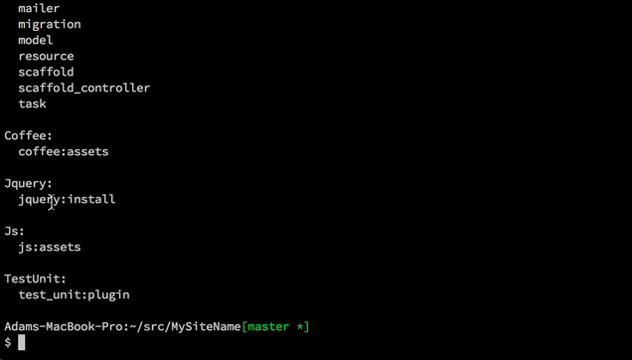
{"action": "type", "text": "bundle exec rails generate"}
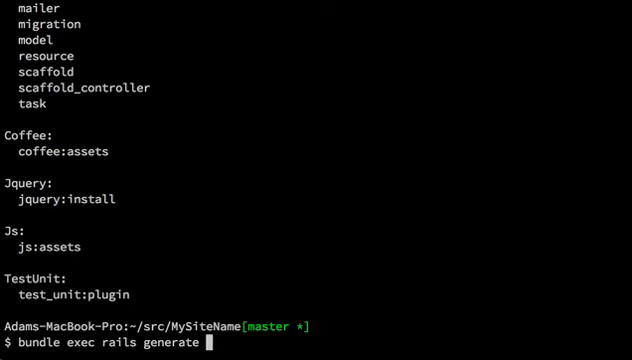
Scaffold the Page resource and scroll through the generated migration, model, controller and view files
{"action": "type", "text": "scaffold"}
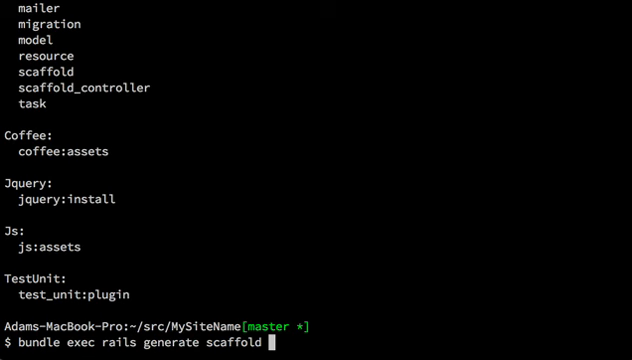
{"action": "type", "text": "Page"}
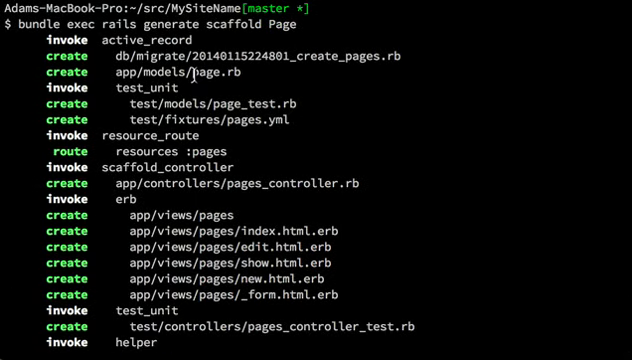
{"action": "scroll", "scroll_direction": "down", "scroll_amount": 3}
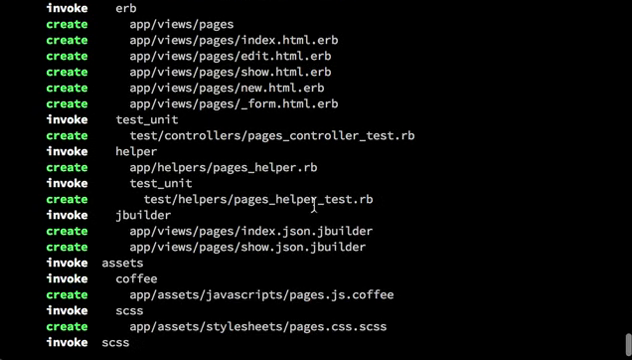
{"action": "scroll", "scroll_direction": "down", "scroll_amount": 3}
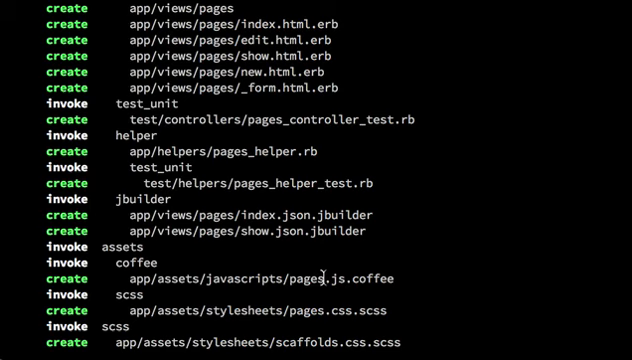
{"action": "scroll", "scroll_direction": "down", "scroll_amount": 3}
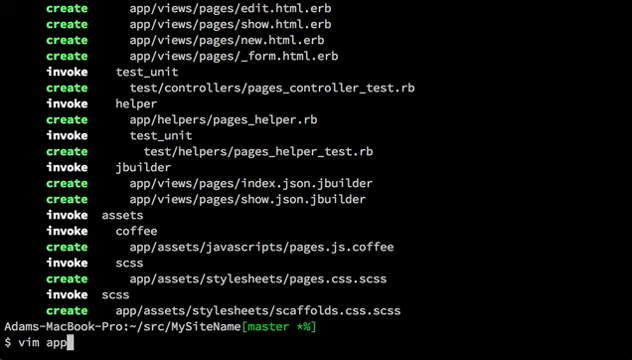
Write a 'Hi mom' message in the heading of app/views/pages/index.html.erb
{"action": "type", "text": "/views/"}
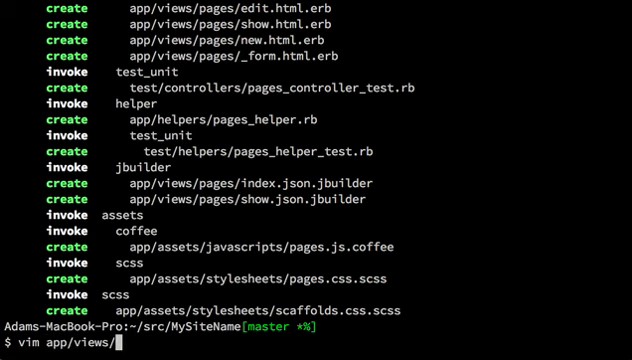
{"action": "type", "text": "pa"}
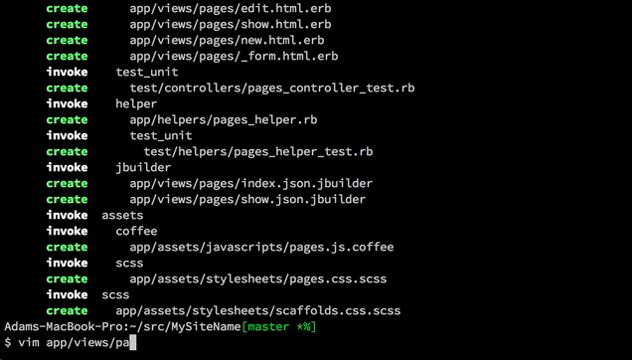
{"action": "type", "text": "ges/index."}
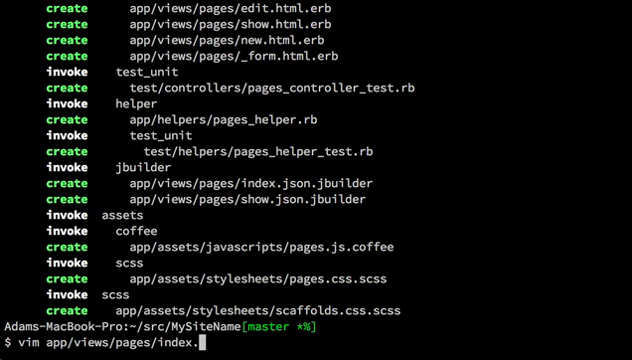
{"action": "type", "text": "html.erb"}
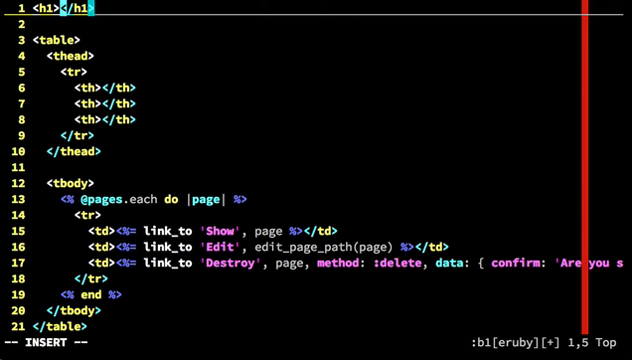
{"action": "type", "text": "Hi mom, I mad"}
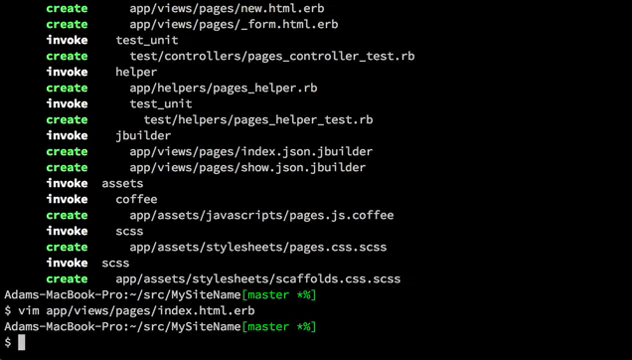
Check git status, create a-file.txt, and stage the scaffold app and migration files
{"action": "type", "text": "git stat"}
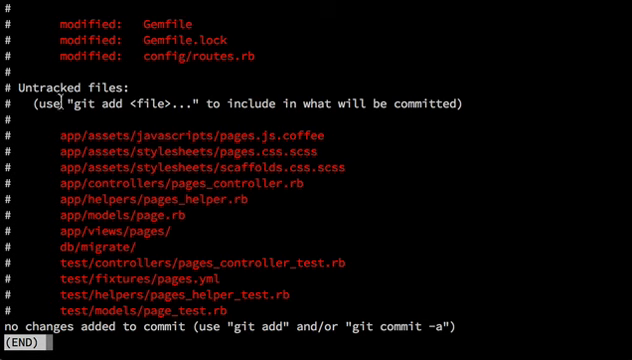
{"action": "key", "text": "q"}
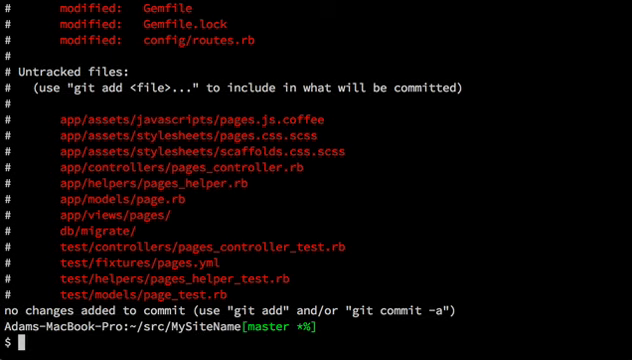
{"action": "type", "text": "touch"}
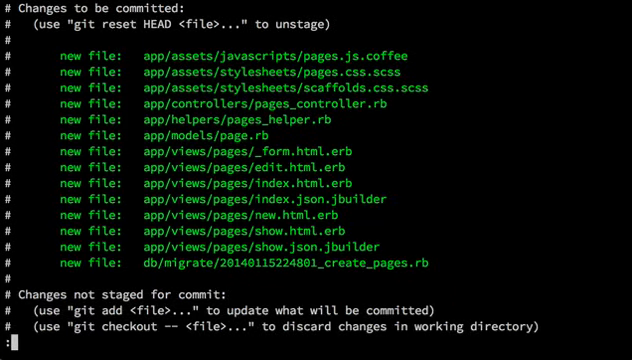
{"action": "scroll", "scroll_direction": "down", "scroll_amount": 3}
{"action": "type", "text": "g add "}
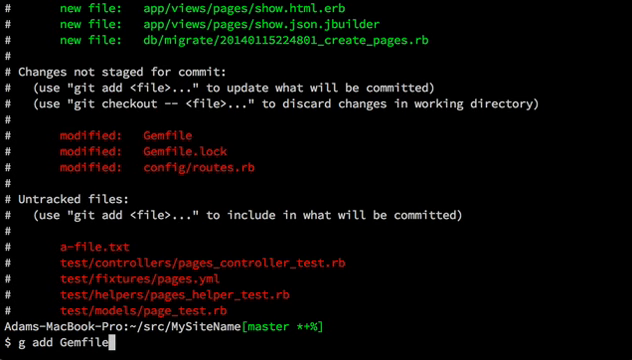
Stage Gemfile and Gemfile.lock and view the routes diff adding resources :pages
{"action": "type", "text": "Gemfile.lock"}
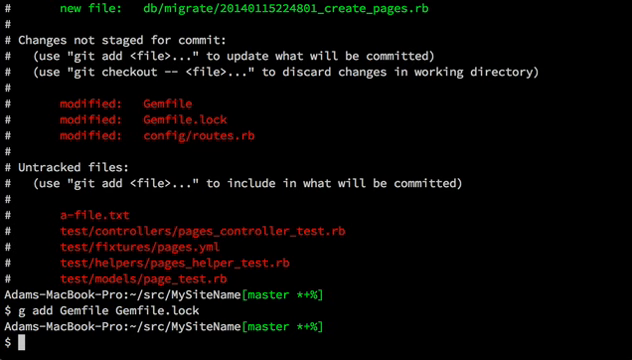
{"action": "type", "text": "g"}
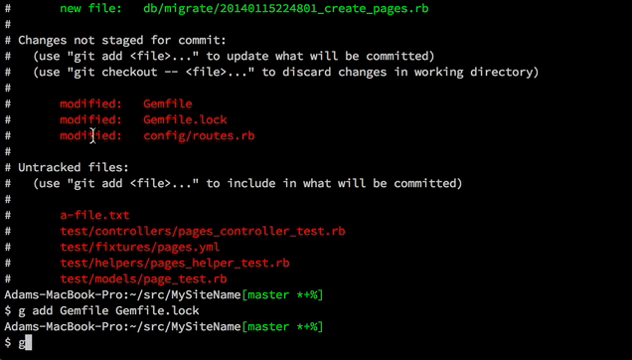
{"action": "type", "text": "diff"}
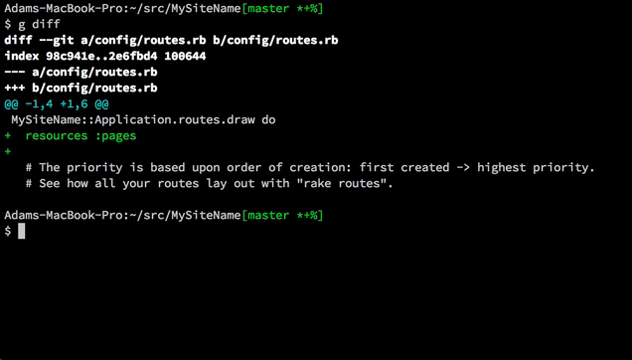
{"action": "type", "text": "vim config/"}
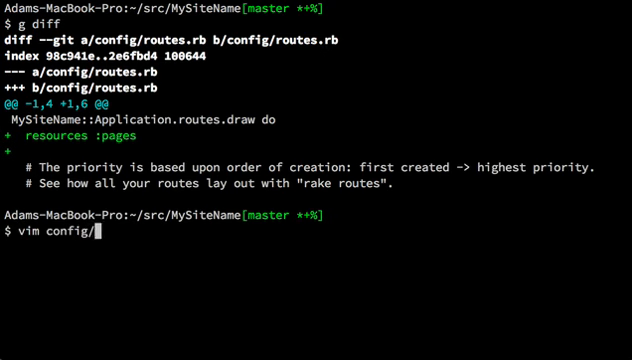
Add root 'pages#index' to config/routes.rb and save the file
{"action": "type", "text": "routes.rb"}
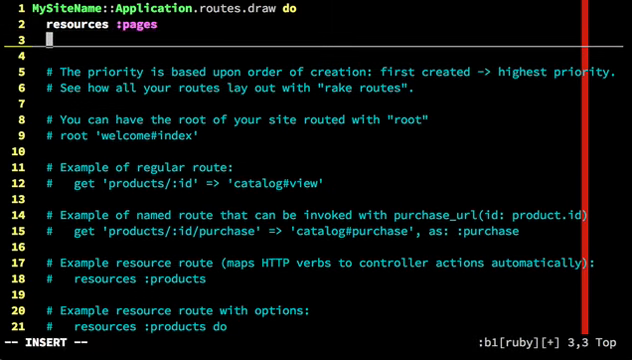
{"action": "type", "text": "root"}
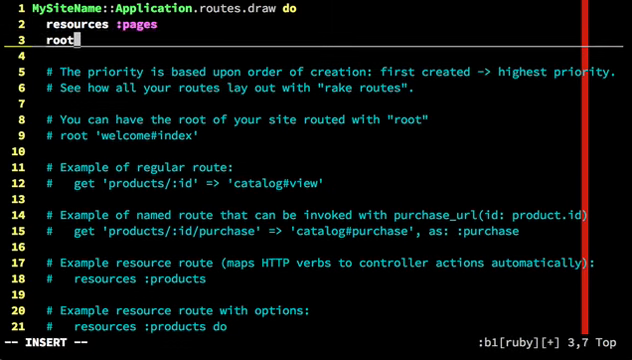
{"action": "type", "text": "'pages#inde"}
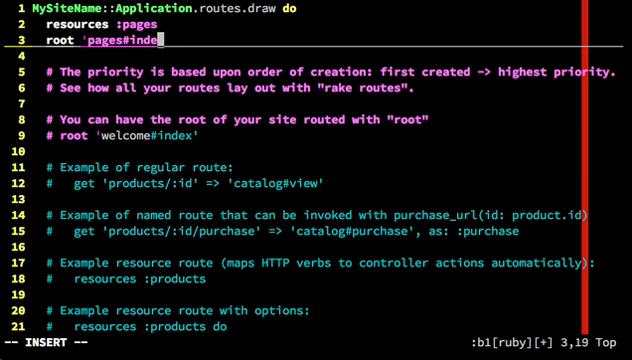
{"action": "type", "text": "x'"}
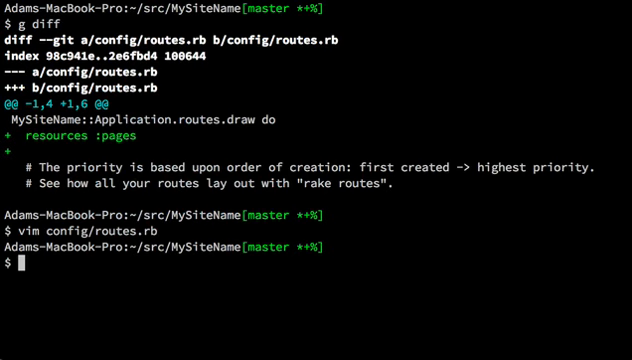
{"action": "type", "text": "git add conf"}
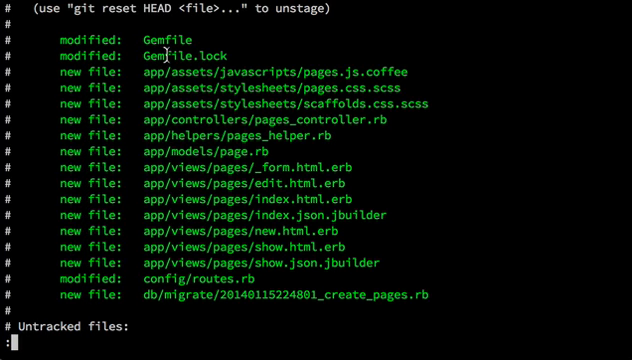
{"action": "mouse_move", "coordinate": [215, 71]}
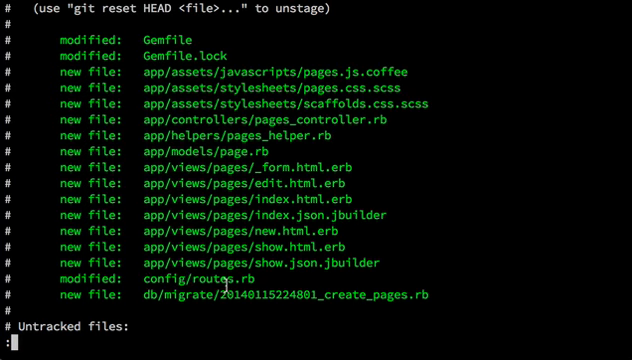
{"action": "mouse_move", "coordinate": [234, 198]}
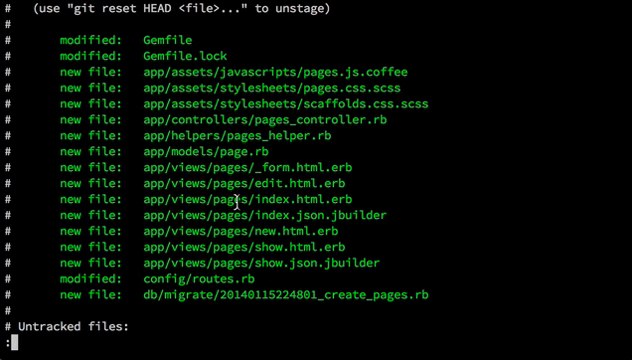
Review the staged changes and commit them as 'Page scaffold, modify page#index copy'
{"action": "scroll", "scroll_direction": "down", "scroll_amount": 3}
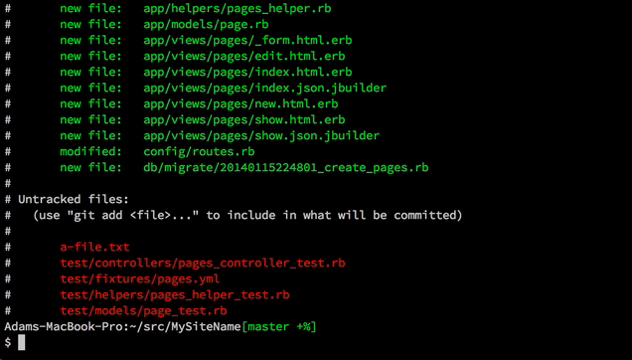
{"action": "type", "text": "git commit -m \"Page s"}
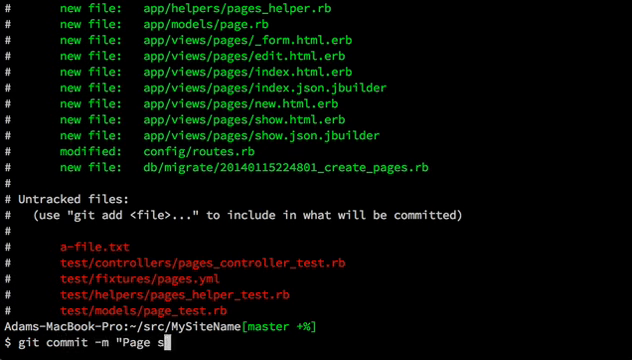
{"action": "type", "text": "caffold,"}
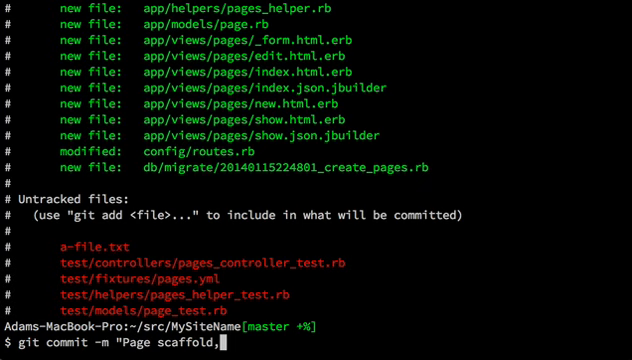
{"action": "type", "text": "modify page#index copy"}
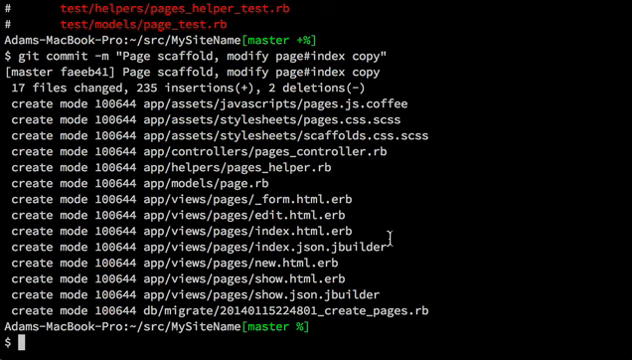
Run the pages database migration with bundle exec rake and check git status
{"action": "type", "text": "bundle exec rake db"}
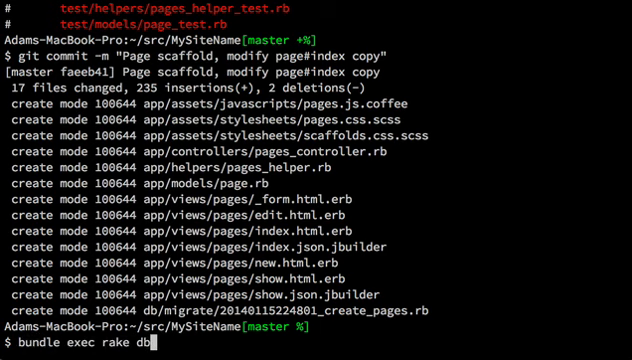
{"action": "type", "text": "migrate"}
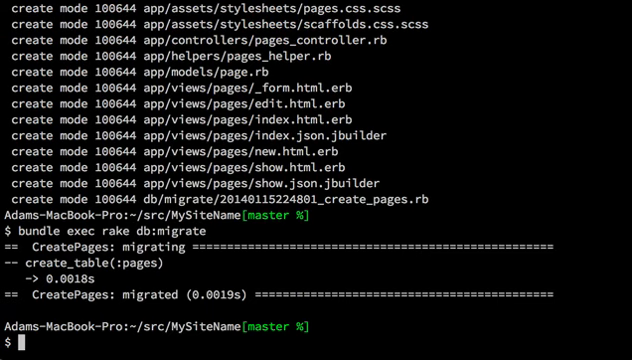
{"action": "type", "text": "git status"}
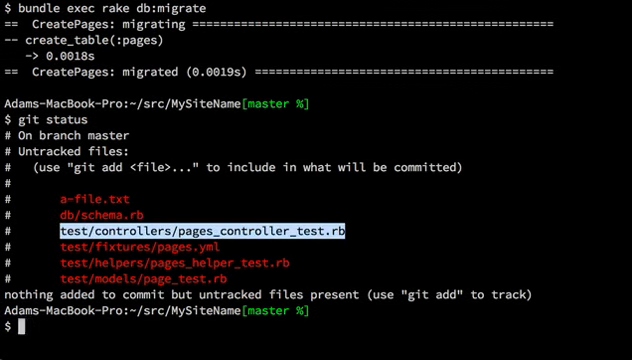
Review db/schema.rb and commit it with the message 'Check in db/schema.rb'
{"action": "type", "text": "cat db/schema.rb"}
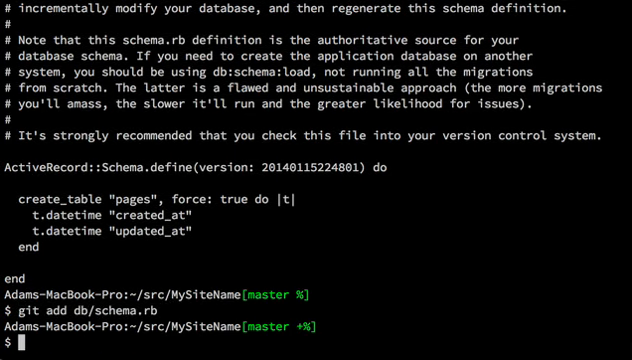
{"action": "type", "text": "git commit"}
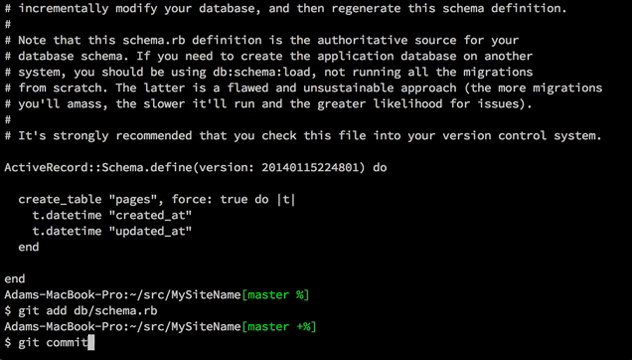
{"action": "type", "text": "-m \"Check in db/schema.rb\""}
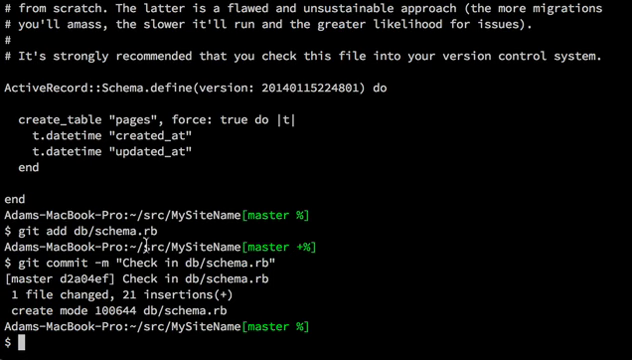
Start the local Rails server, curl localhost:3000 for the Hi mom page, then stop it
{"action": "type", "text": "bundle exe"}
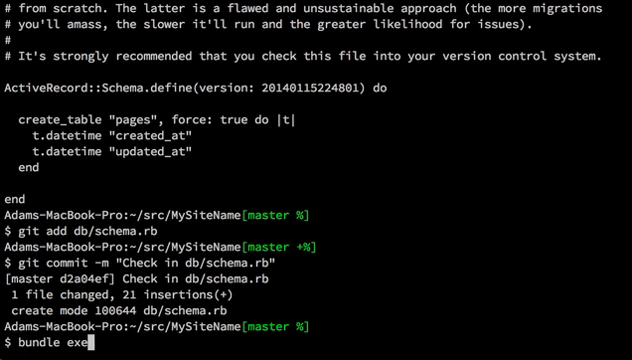
{"action": "type", "text": "rails server"}
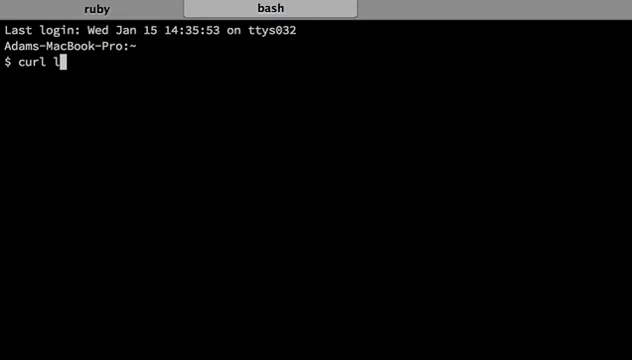
{"action": "type", "text": "ocalhost:3000"}
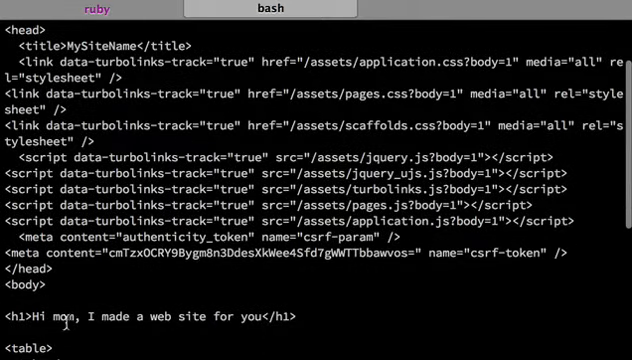
{"action": "scroll", "scroll_direction": "down", "scroll_amount": 3}
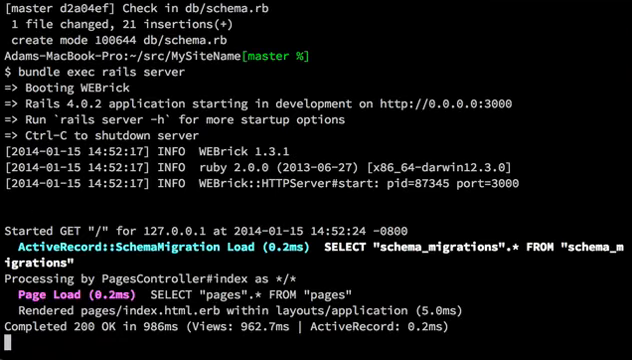
{"action": "key", "text": "ctrl+c"}
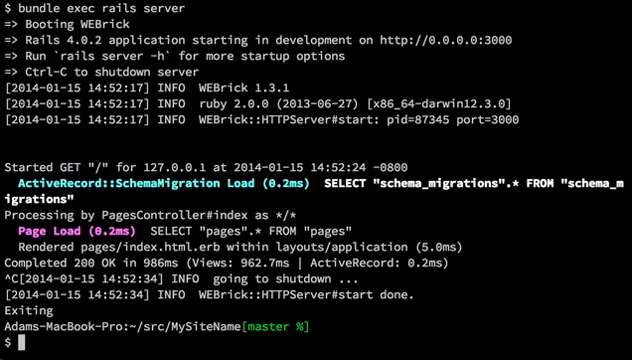
{"action": "type", "text": "heroku create"}
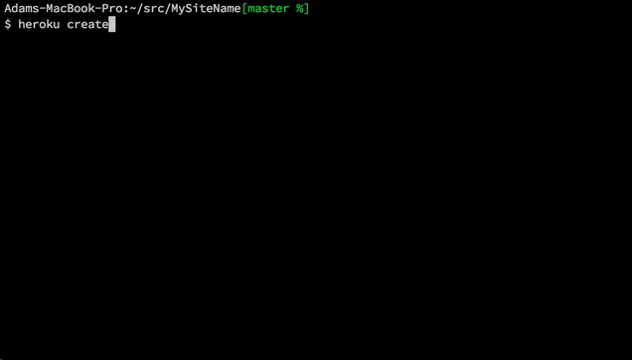
Create the Heroku app 'mysitename' and verify the heroku fetch/push remote with git remote -v
{"action": "type", "text": "mysitename"}
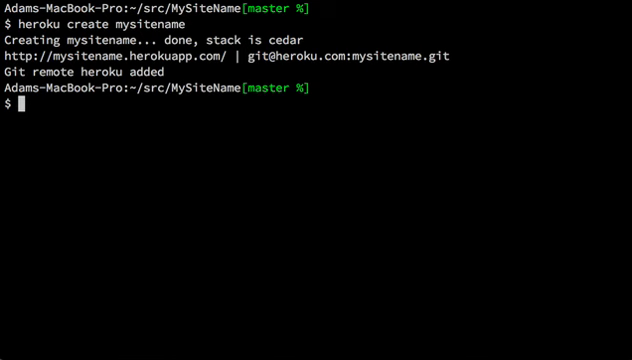
{"action": "type", "text": "git"}
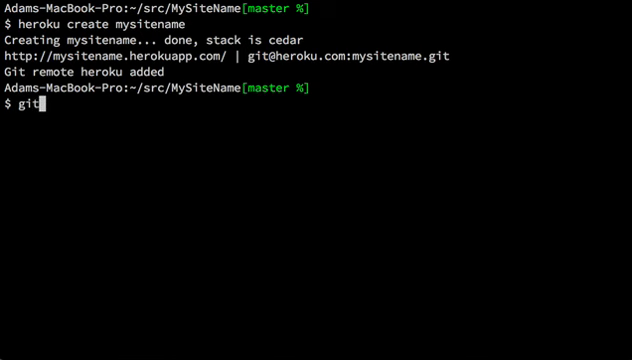
{"action": "type", "text": "remote -v"}
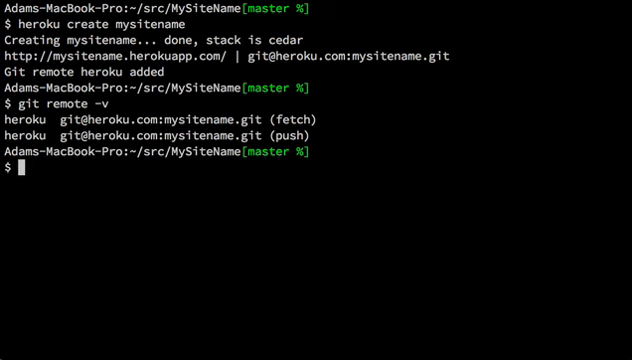
Push master to Heroku and follow the build until mysitename.herokuapp.com launches as v5
{"action": "type", "text": "git push heroku master"}
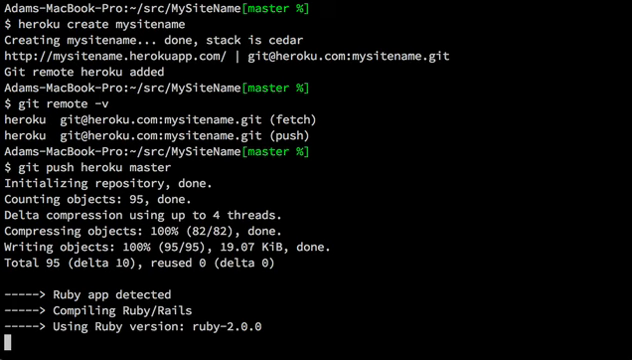
{"action": "scroll", "scroll_direction": "down", "scroll_amount": 3}
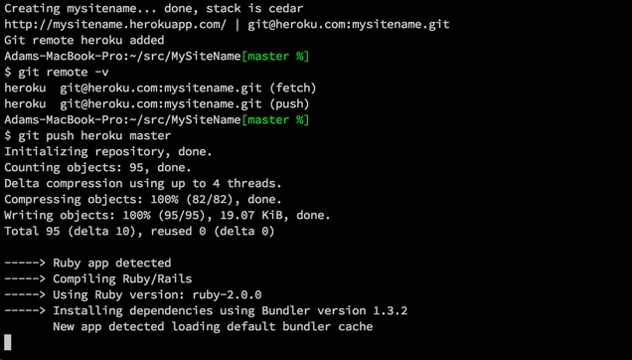
{"action": "scroll", "scroll_direction": "down", "scroll_amount": 3}
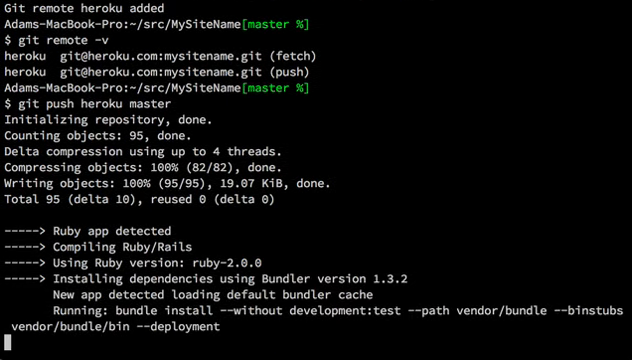
{"action": "scroll", "scroll_direction": "down", "scroll_amount": 3}
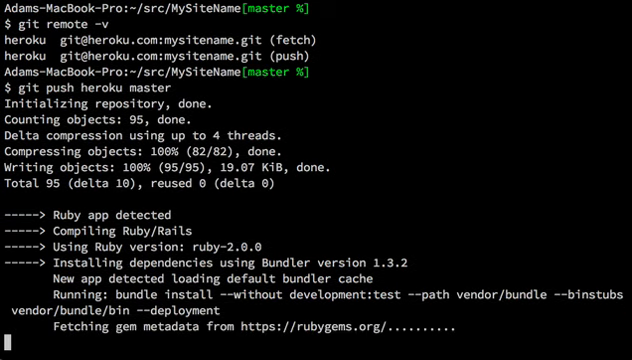
{"action": "scroll", "scroll_direction": "down", "scroll_amount": 3}
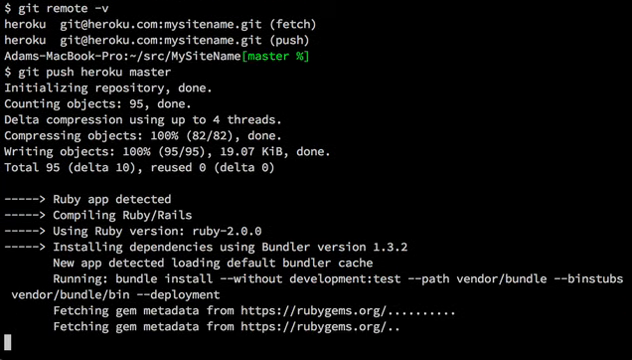
{"action": "scroll", "scroll_direction": "down", "scroll_amount": 3}
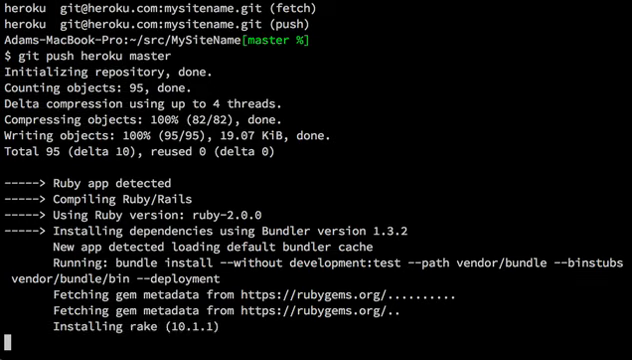
{"action": "scroll", "scroll_direction": "down", "scroll_amount": 3}
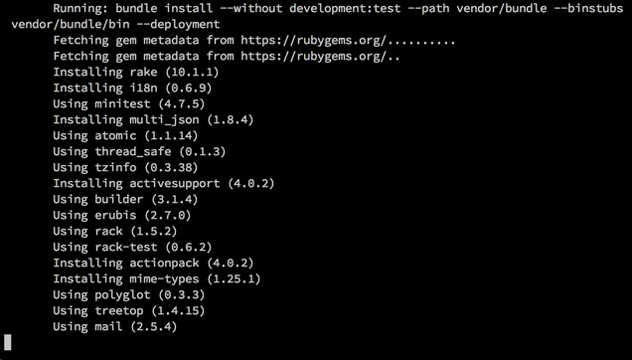
{"action": "scroll", "scroll_direction": "down", "scroll_amount": 3}
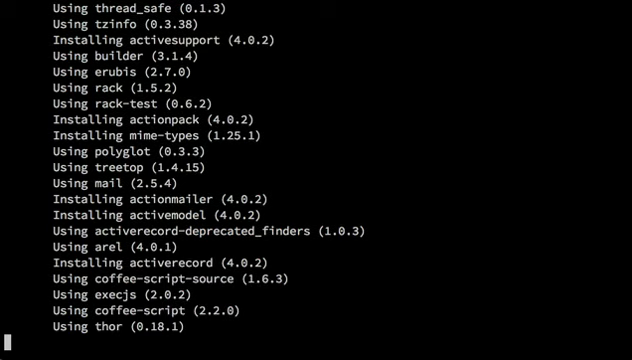
{"action": "scroll", "scroll_direction": "down", "scroll_amount": 3}
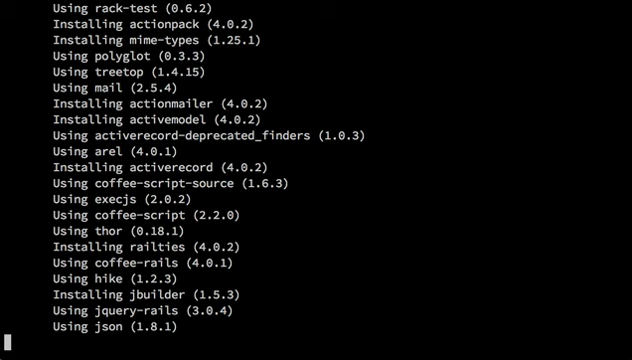
{"action": "scroll", "scroll_direction": "down", "scroll_amount": 3}
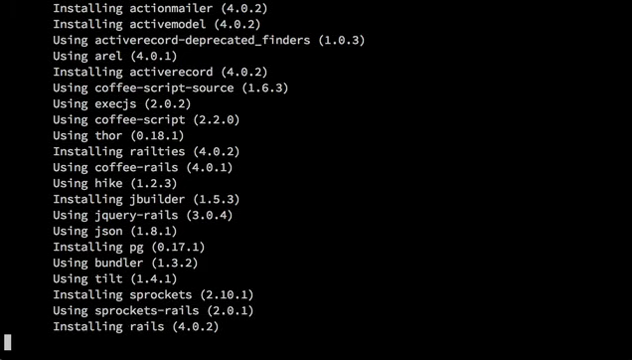
{"action": "scroll", "scroll_direction": "down", "scroll_amount": 3}
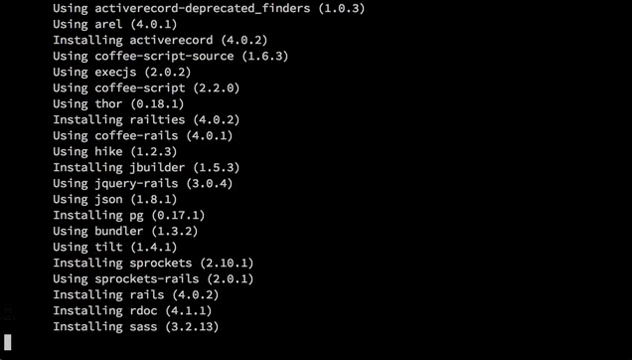
{"action": "scroll", "scroll_direction": "down", "scroll_amount": 3}
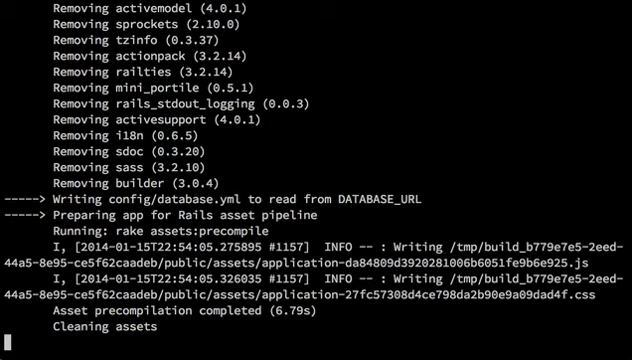
{"action": "scroll", "scroll_direction": "down", "scroll_amount": 3}
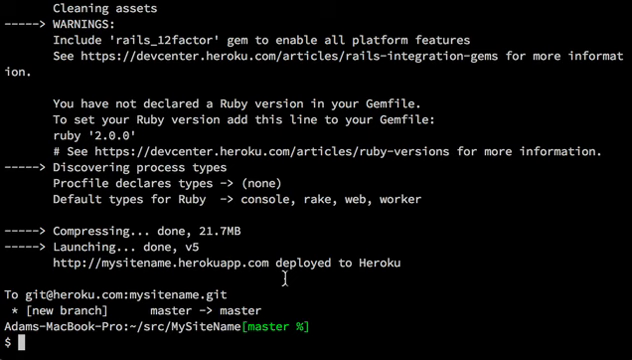
Run rake db:migrate on Heroku, restart the dynos, and curl mysitename.herokuapp.com for Hi mom
{"action": "type", "text": "heroku run rake db:migrate"}
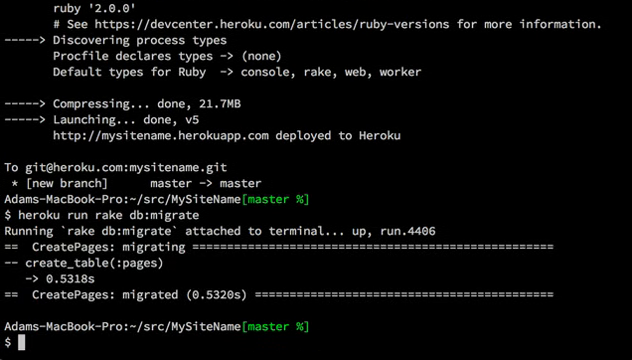
{"action": "type", "text": "heroku restart"}
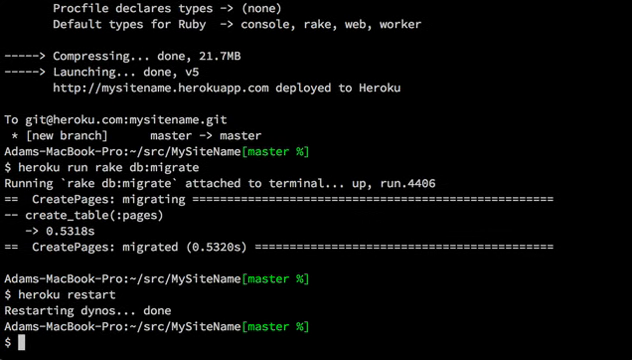
{"action": "type", "text": "curl mysite"}
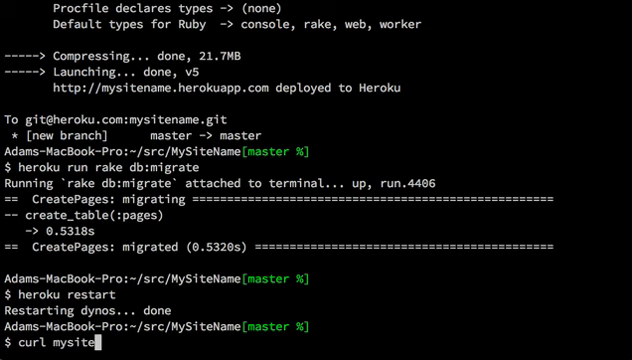
{"action": "type", "text": "name.herokuapp"}
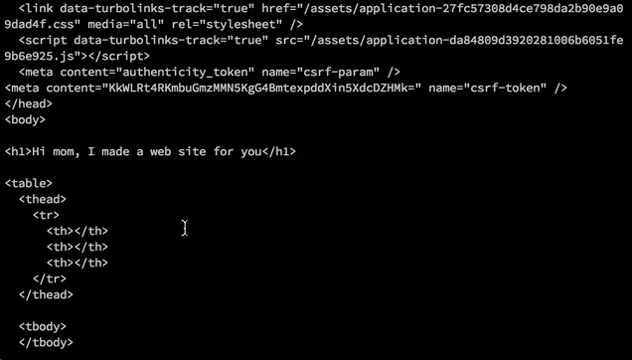
{"action": "scroll", "scroll_direction": "down", "scroll_amount": 3}
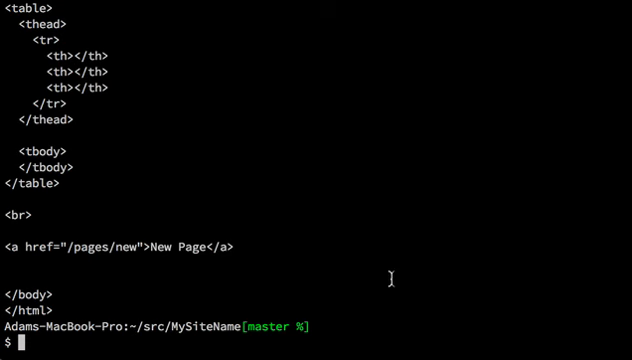